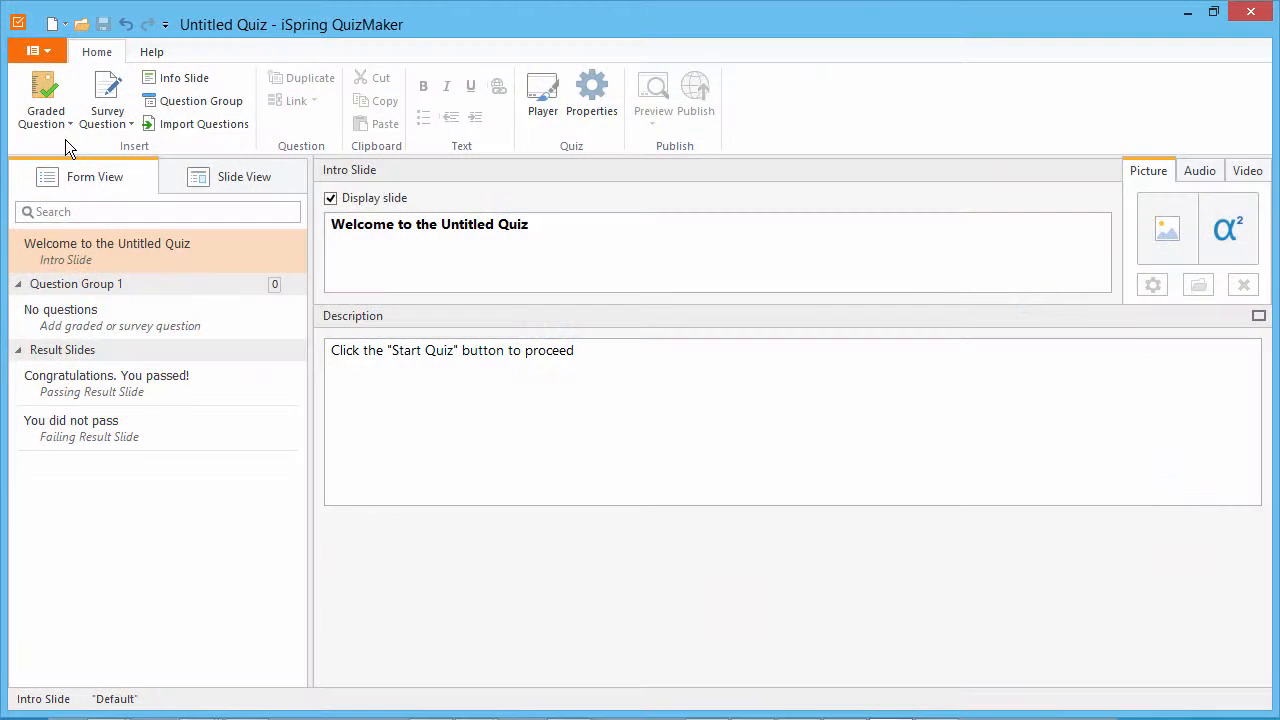
Step: Open the Graded Question dropdown to show the True/False and other question types
{"action": "left_click", "coordinate": [45, 100]}
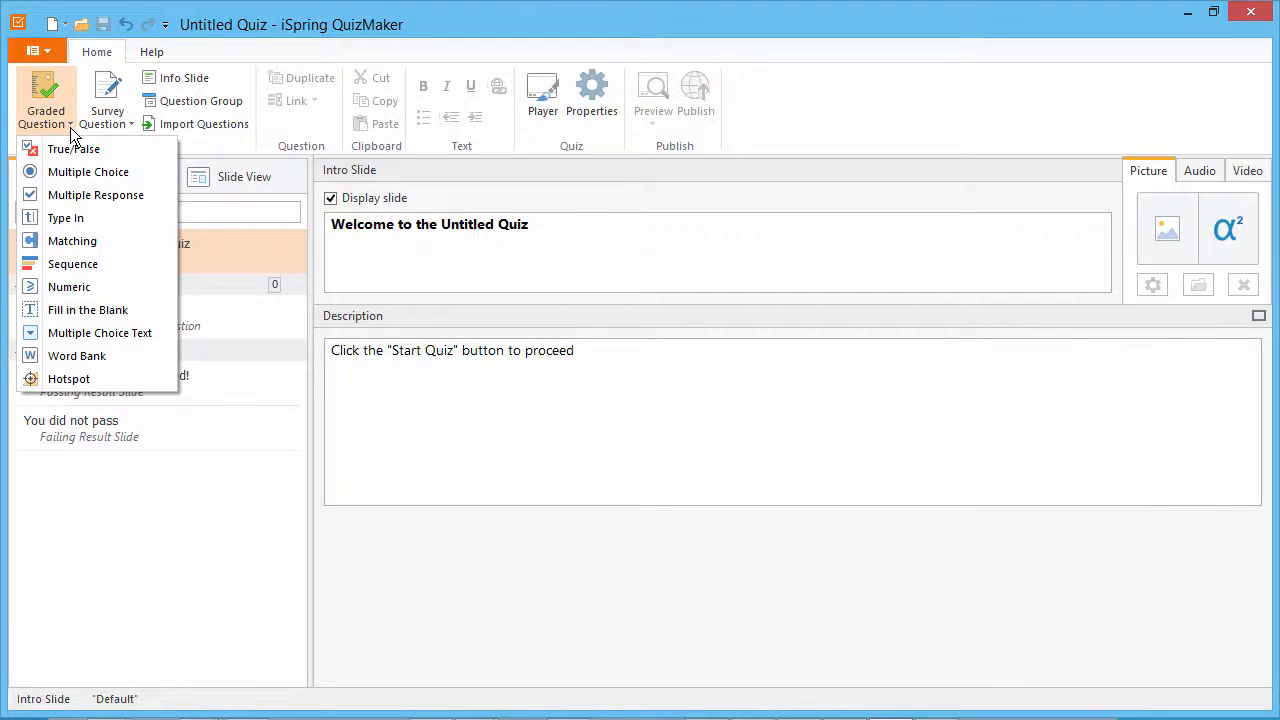
{"action": "mouse_move", "coordinate": [73, 148]}
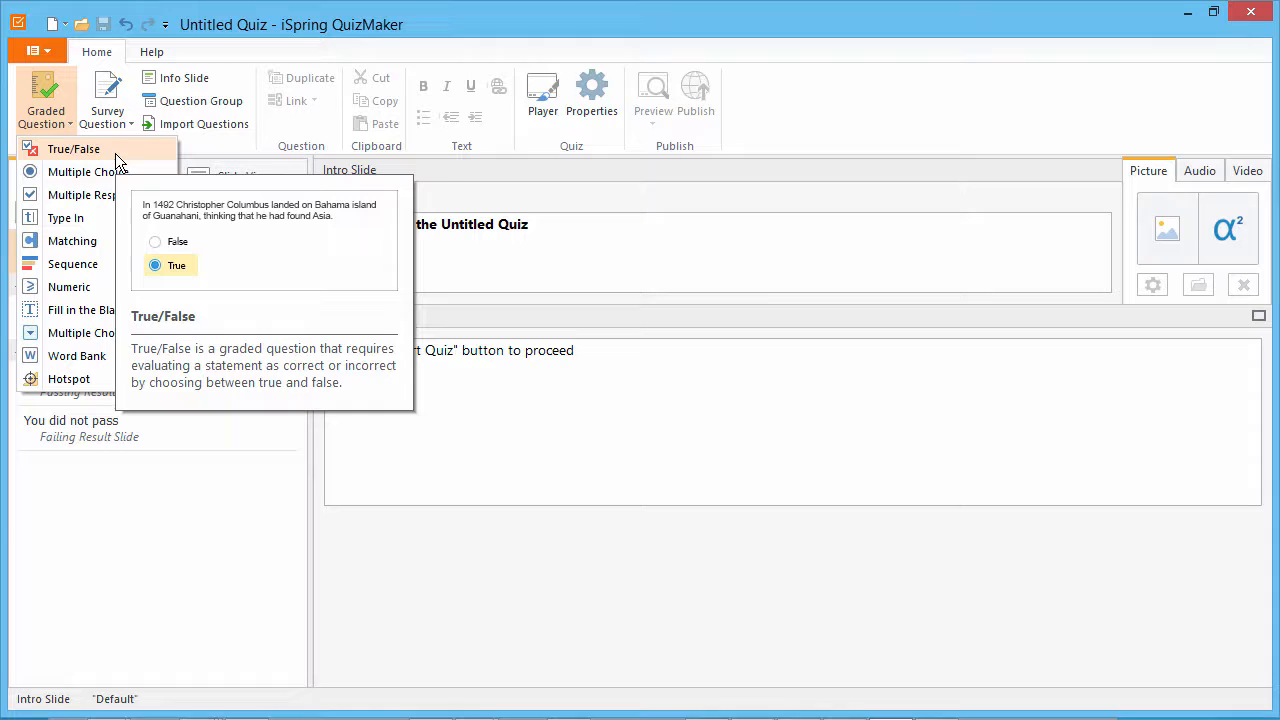
Step: Add a True/False question 'Hawaii was granted statehood on August 21, 1958.' with False correct
{"action": "left_click", "coordinate": [73, 149]}
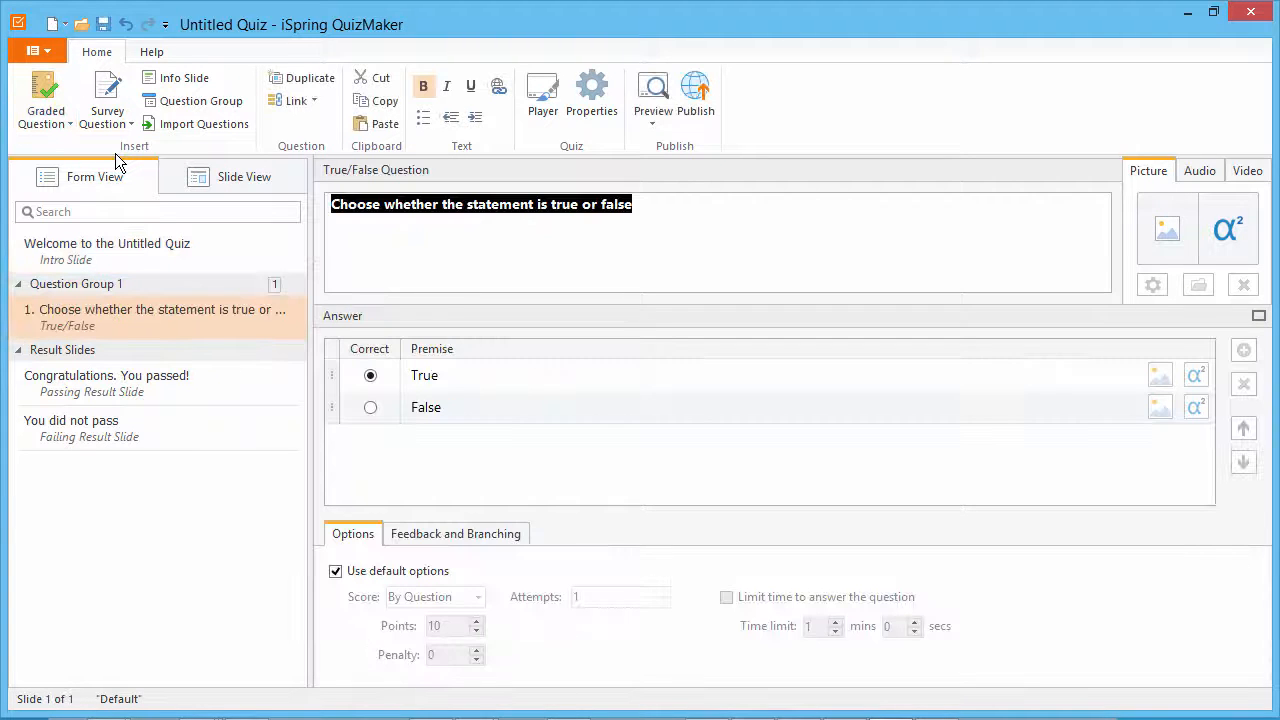
{"action": "type", "text": "Hawaii was granted statehood on August 21, 1958."}
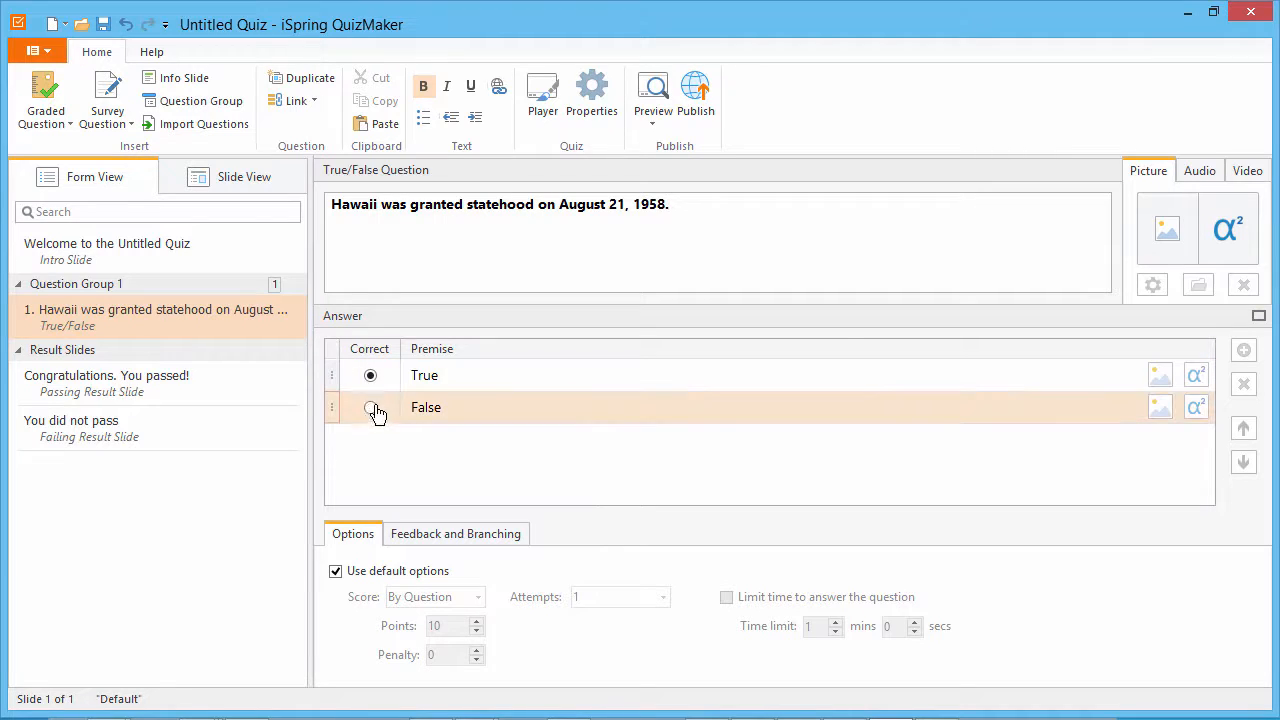
{"action": "left_click", "coordinate": [370, 407]}
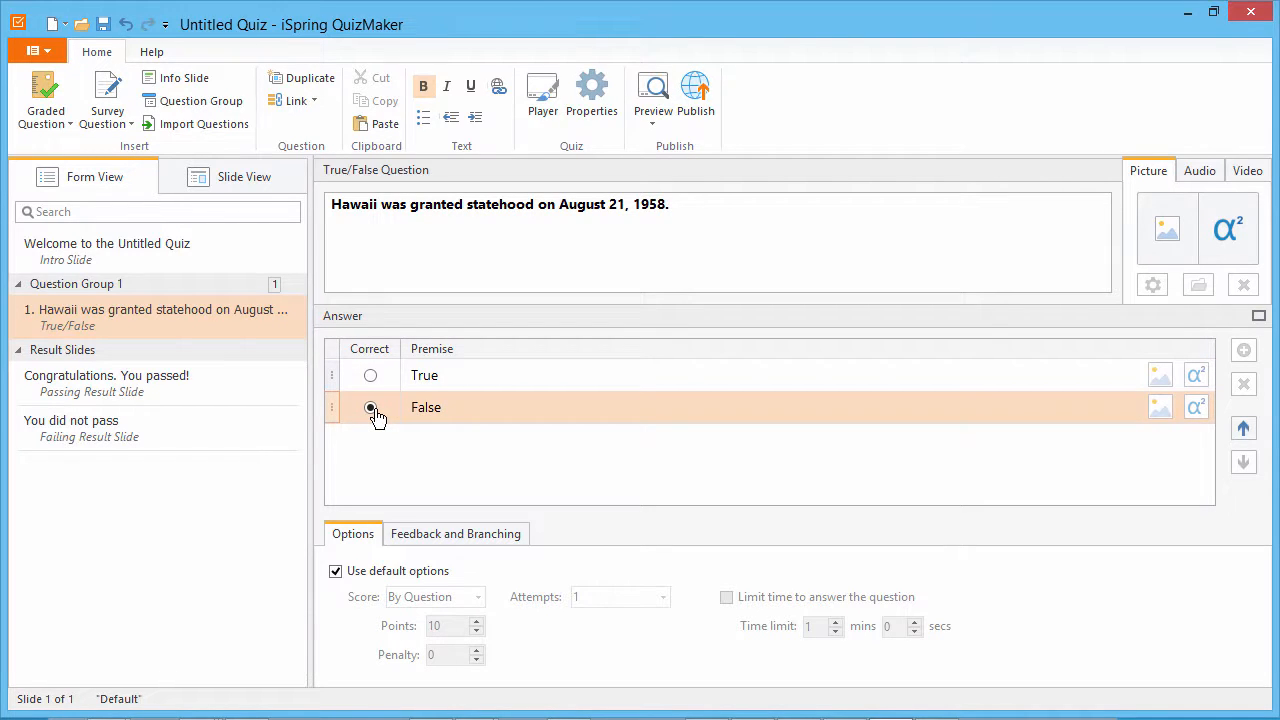
{"action": "left_click", "coordinate": [370, 407]}
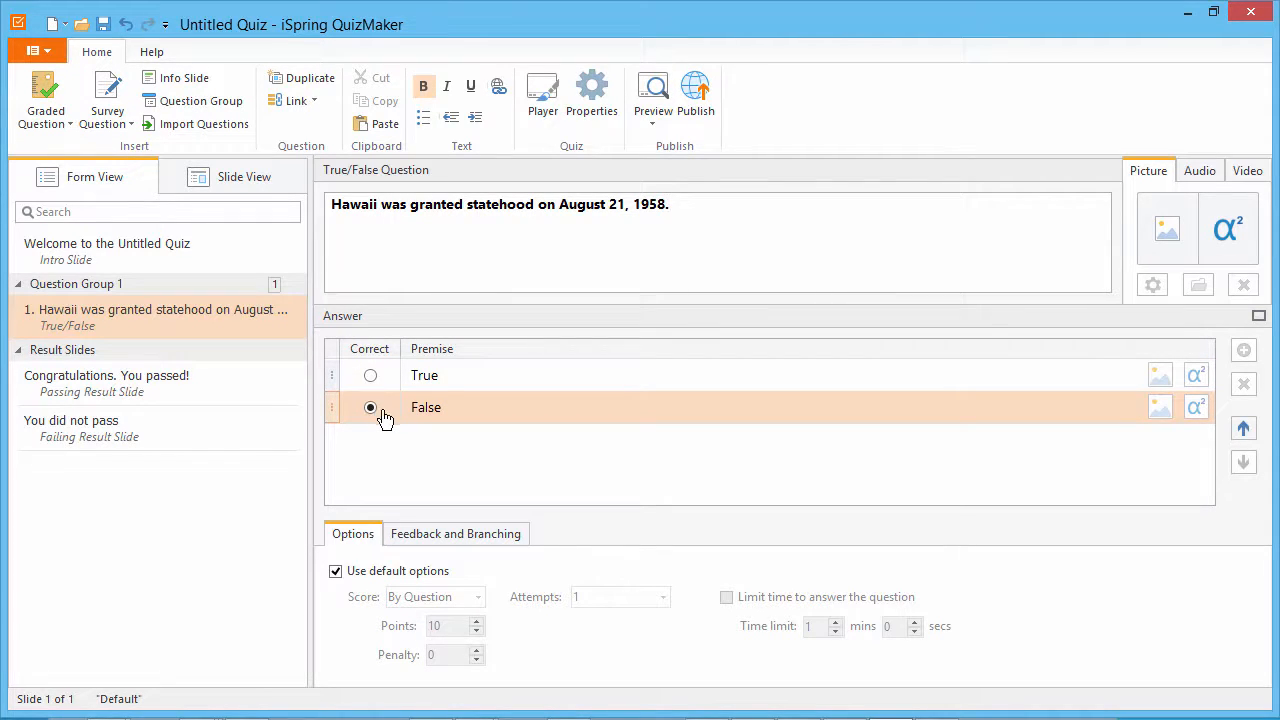
{"action": "double_click", "coordinate": [425, 407]}
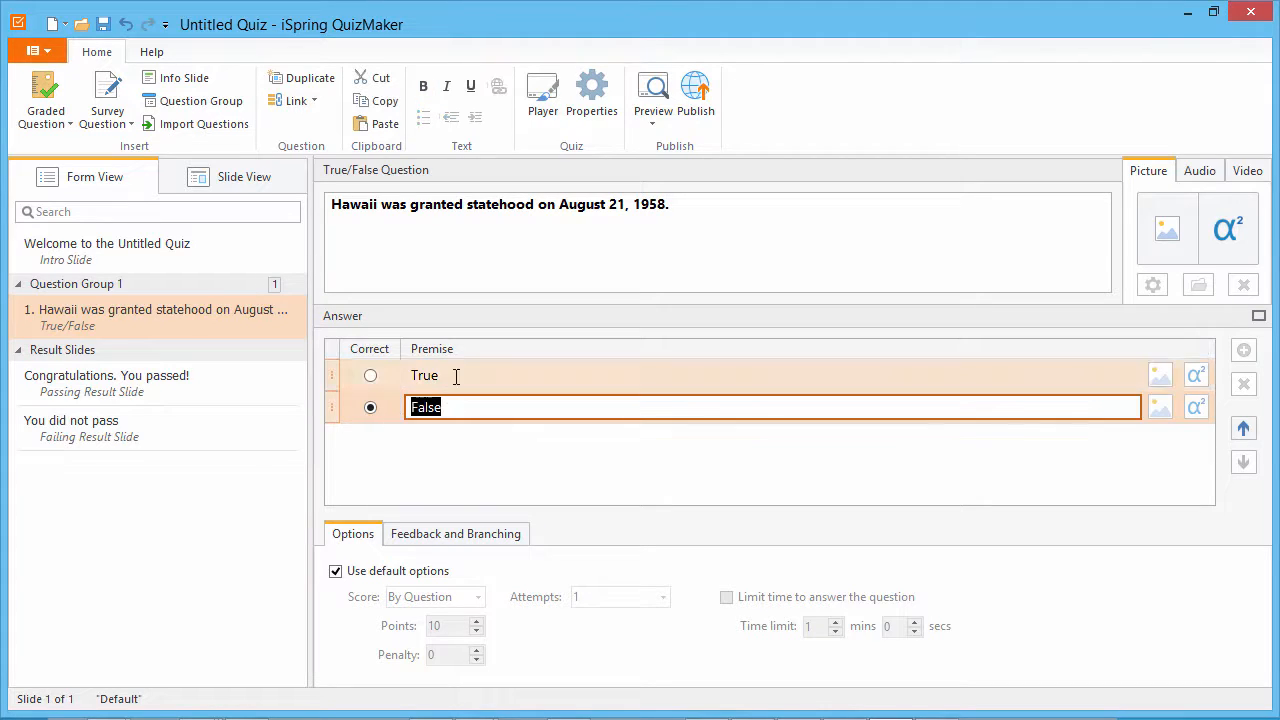
{"action": "left_click", "coordinate": [424, 375]}
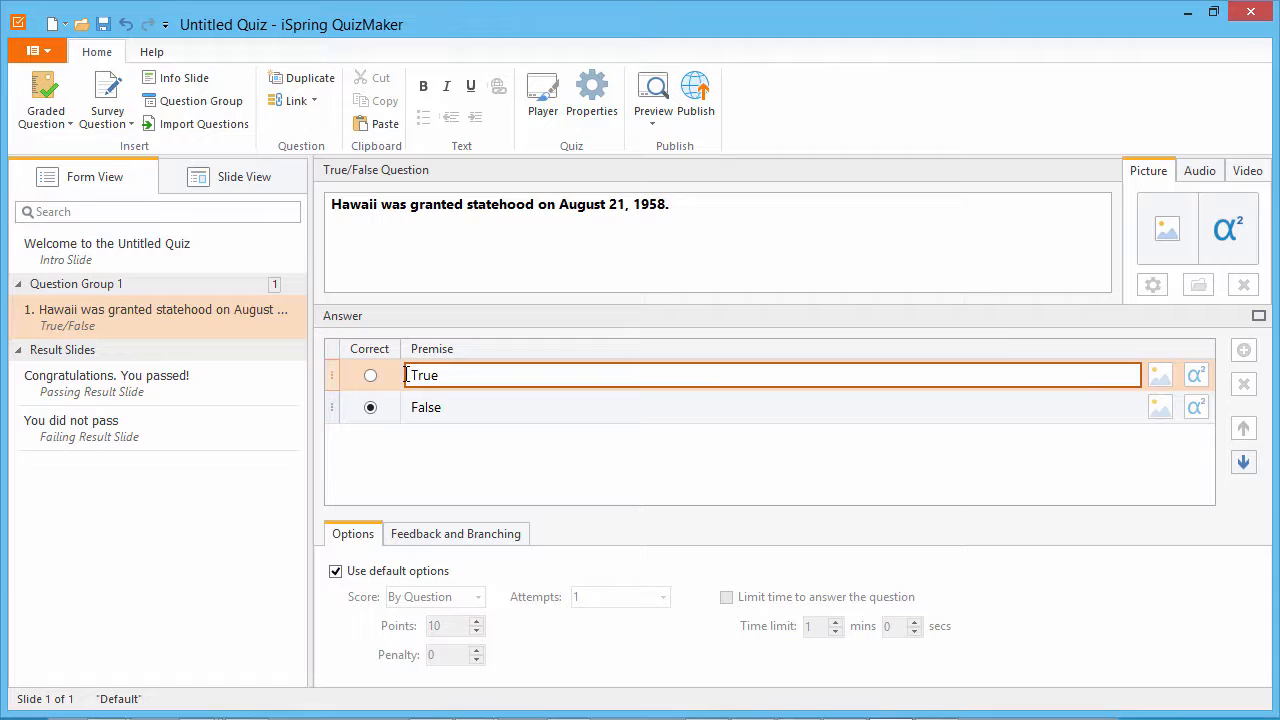
{"action": "left_click", "coordinate": [653, 95]}
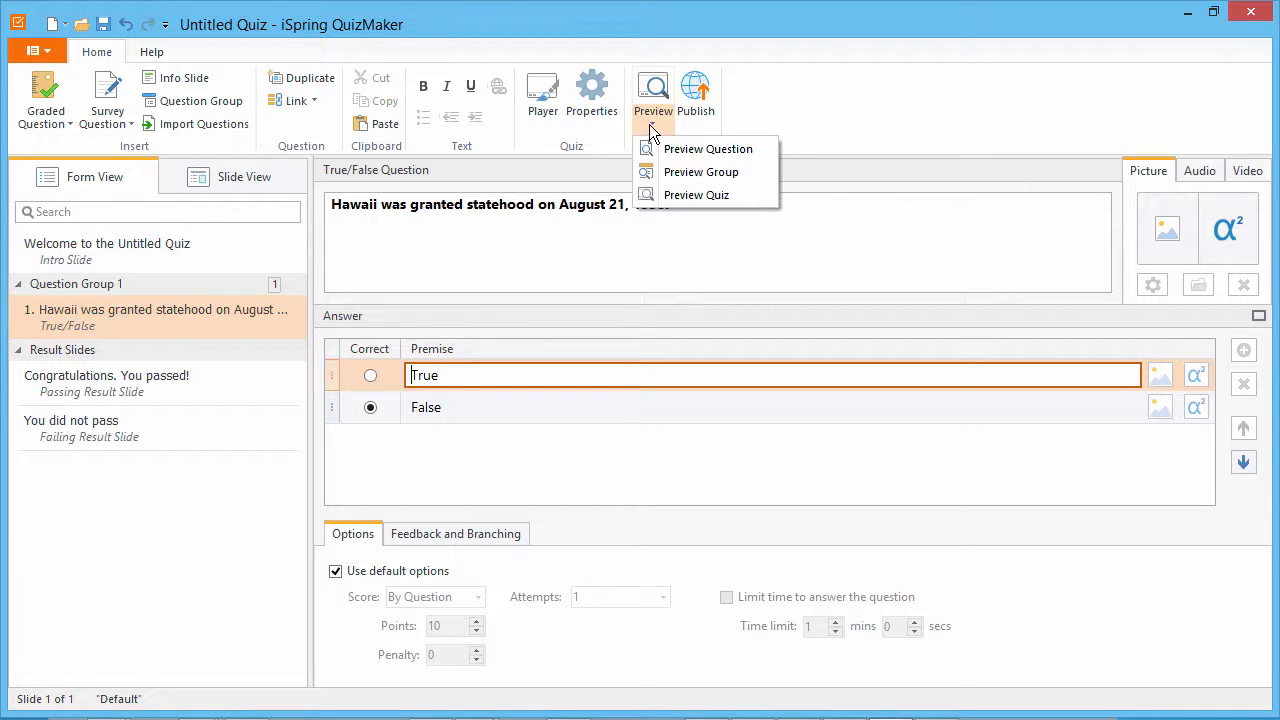
{"action": "mouse_move", "coordinate": [707, 148]}
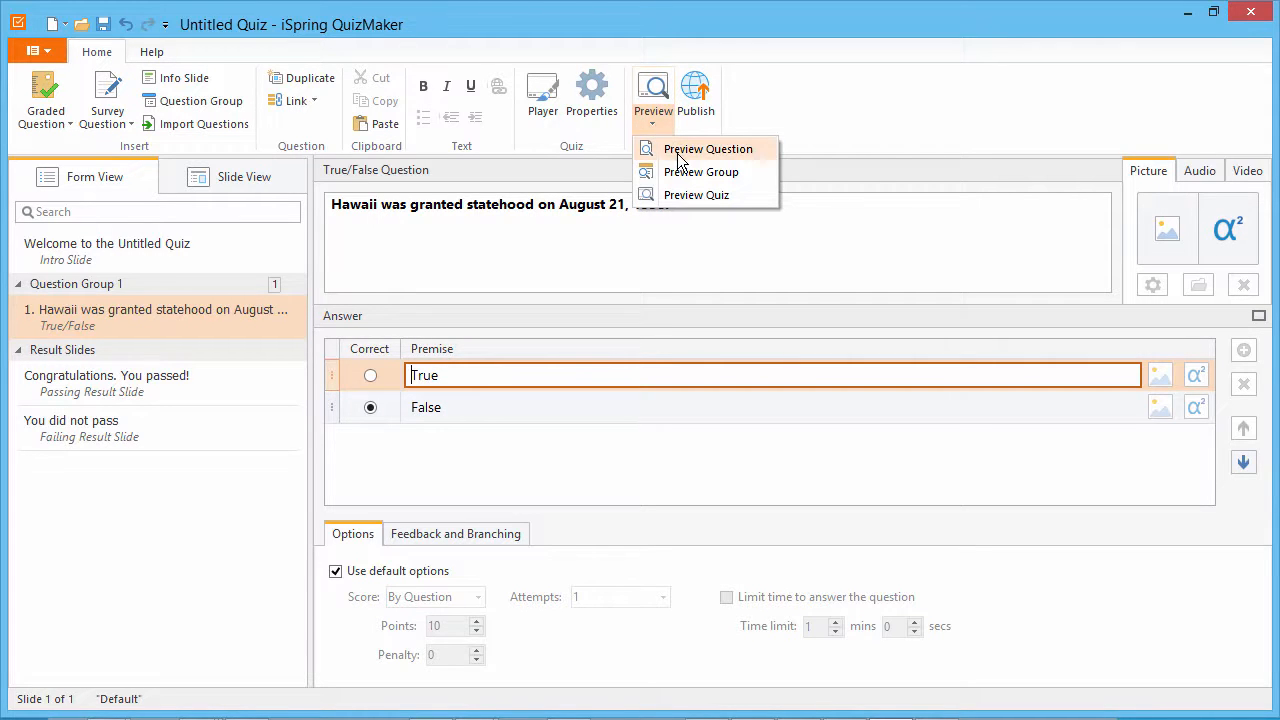
{"action": "left_click", "coordinate": [707, 148]}
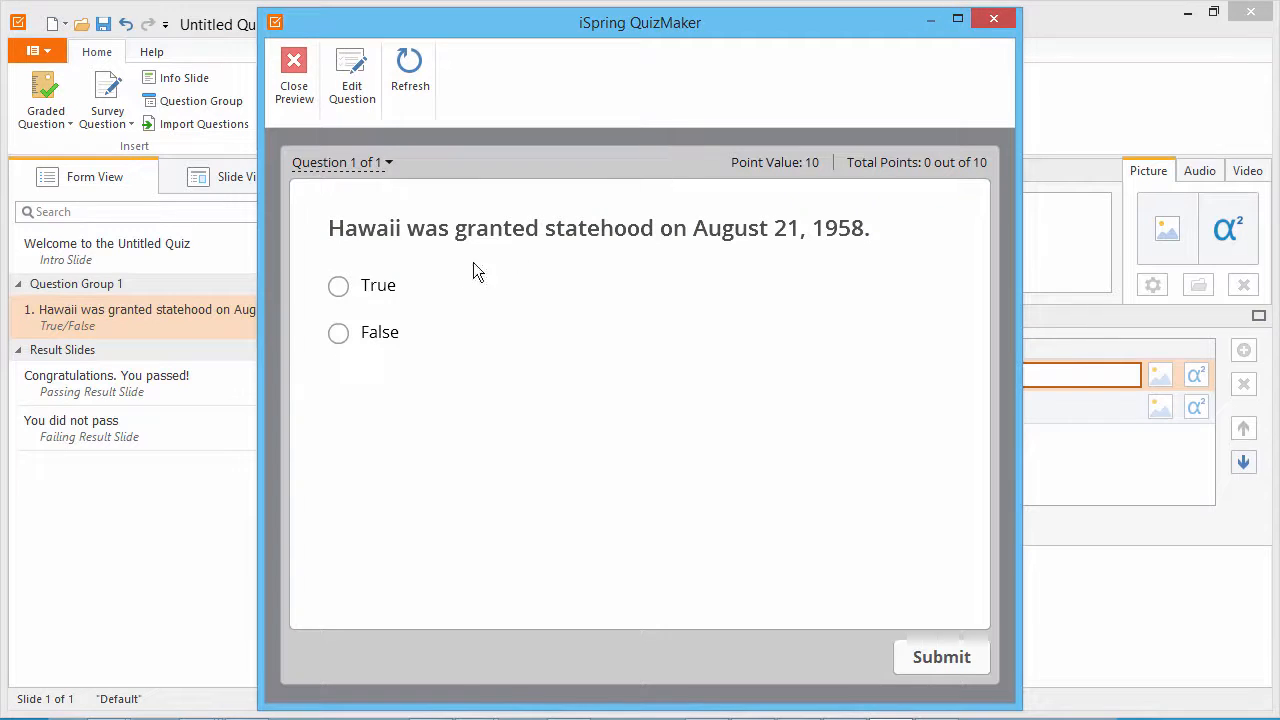
{"action": "left_click", "coordinate": [338, 332]}
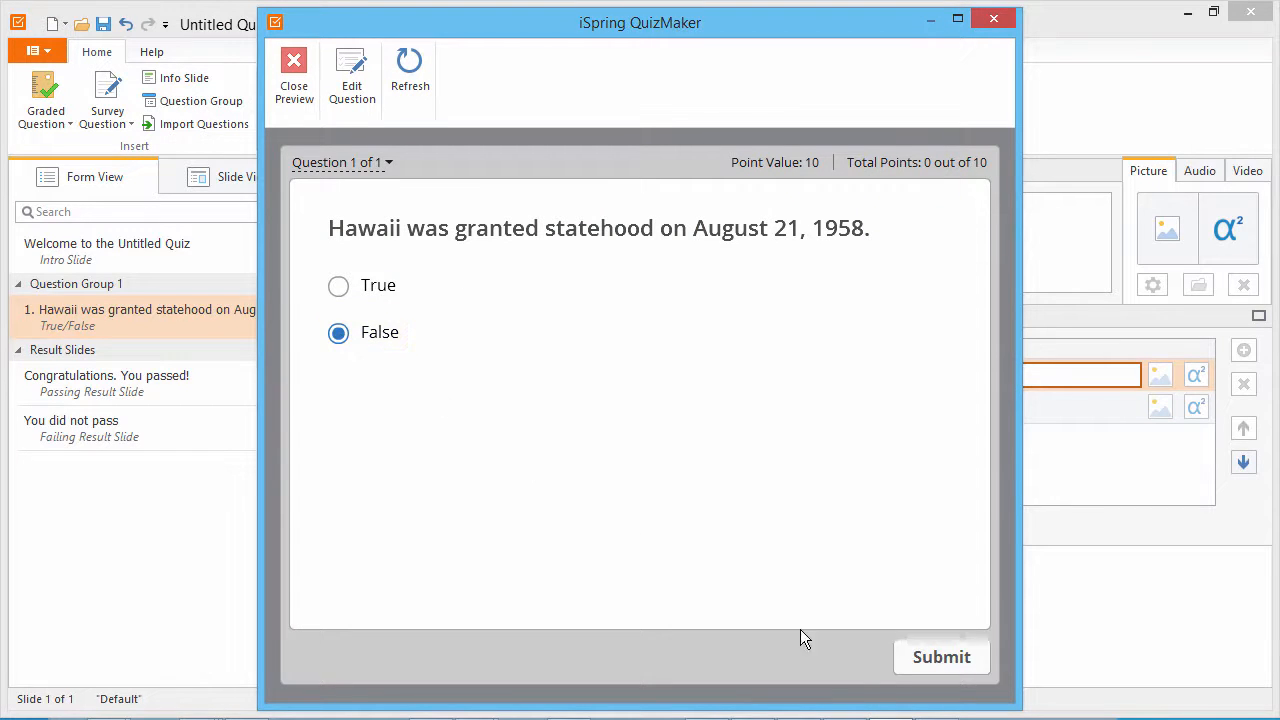
{"action": "left_click", "coordinate": [940, 657]}
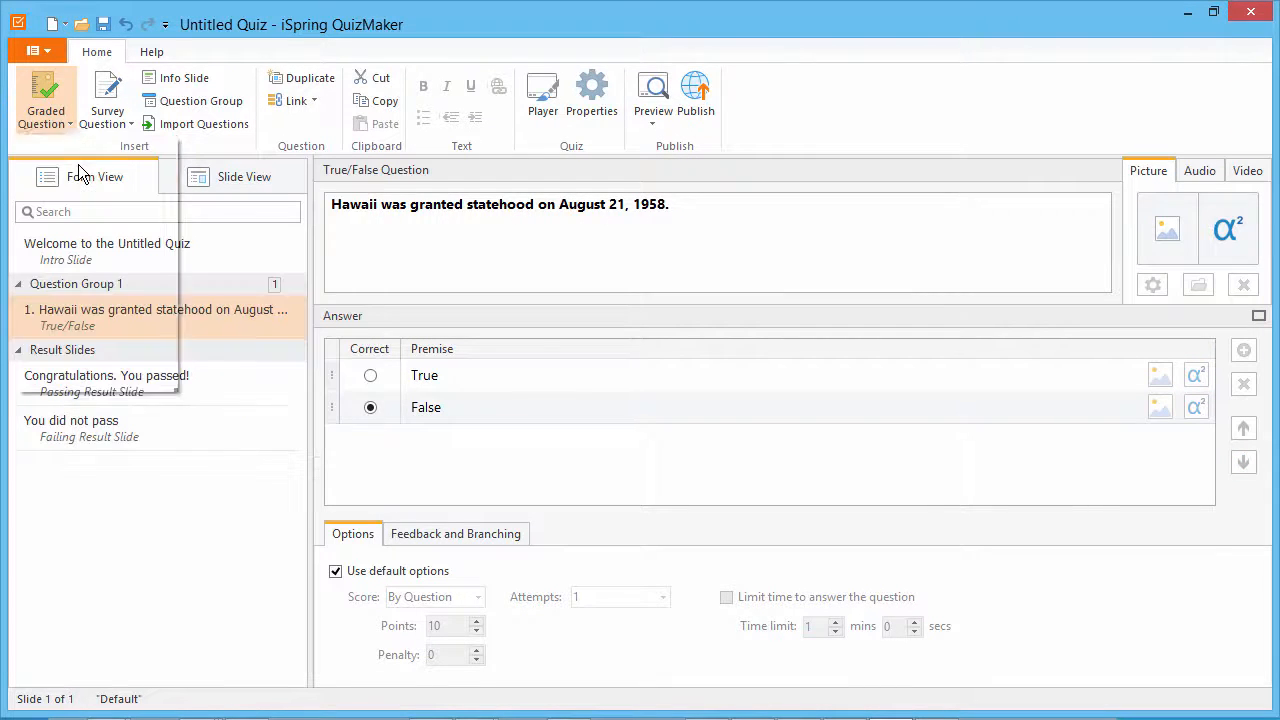
Step: Insert a Multiple Choice question on Hawaiian alphabet letters, marking 13 as correct
{"action": "left_click", "coordinate": [45, 95]}
{"action": "type", "text": "14"}
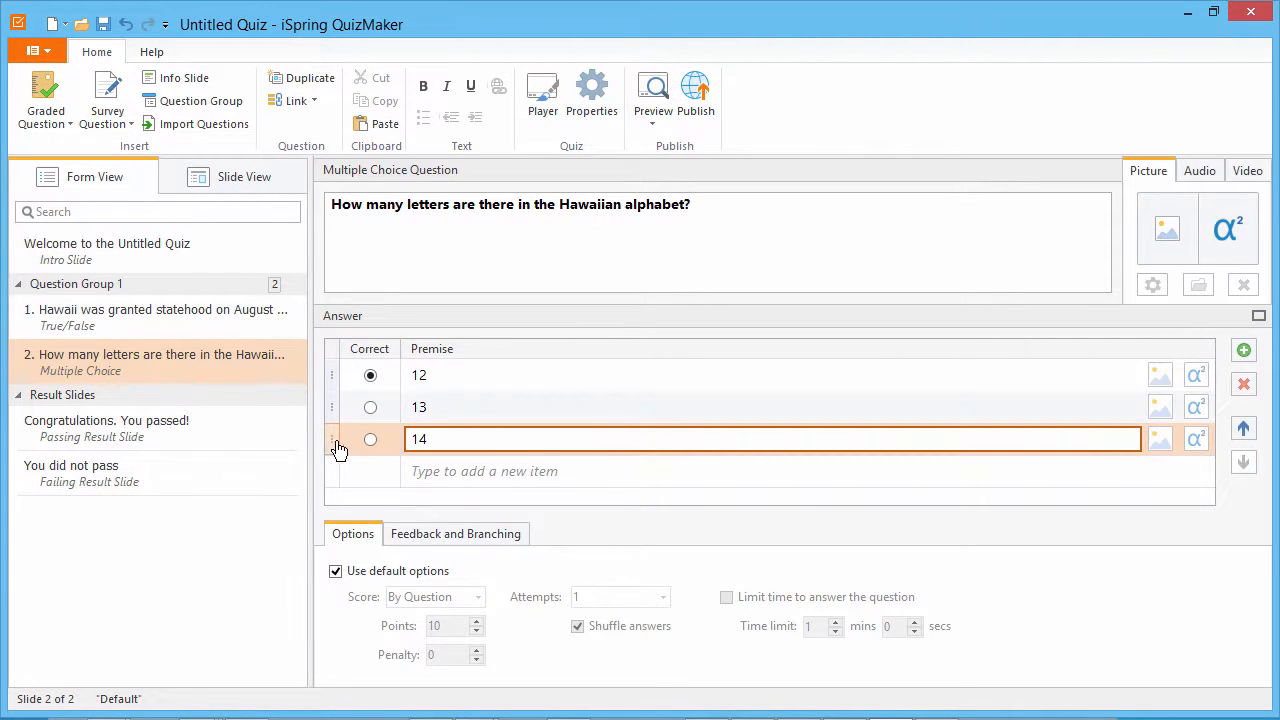
{"action": "left_click", "coordinate": [370, 407]}
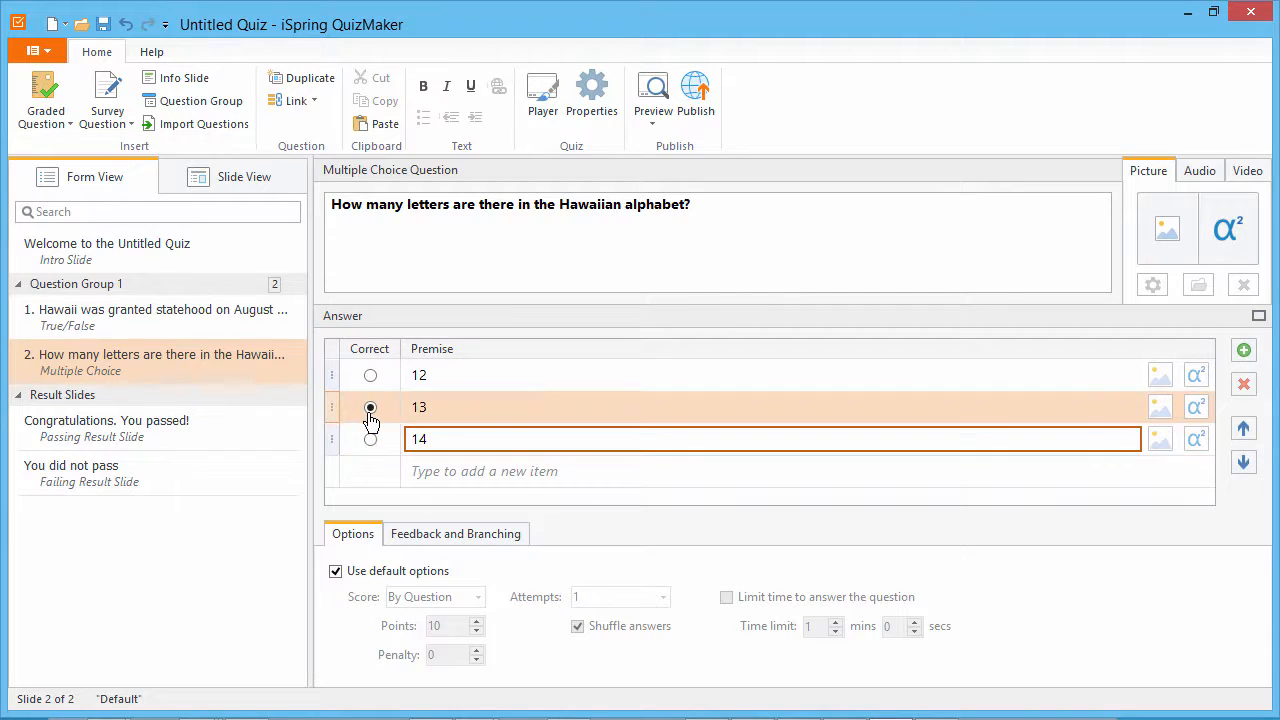
{"action": "left_click", "coordinate": [370, 407]}
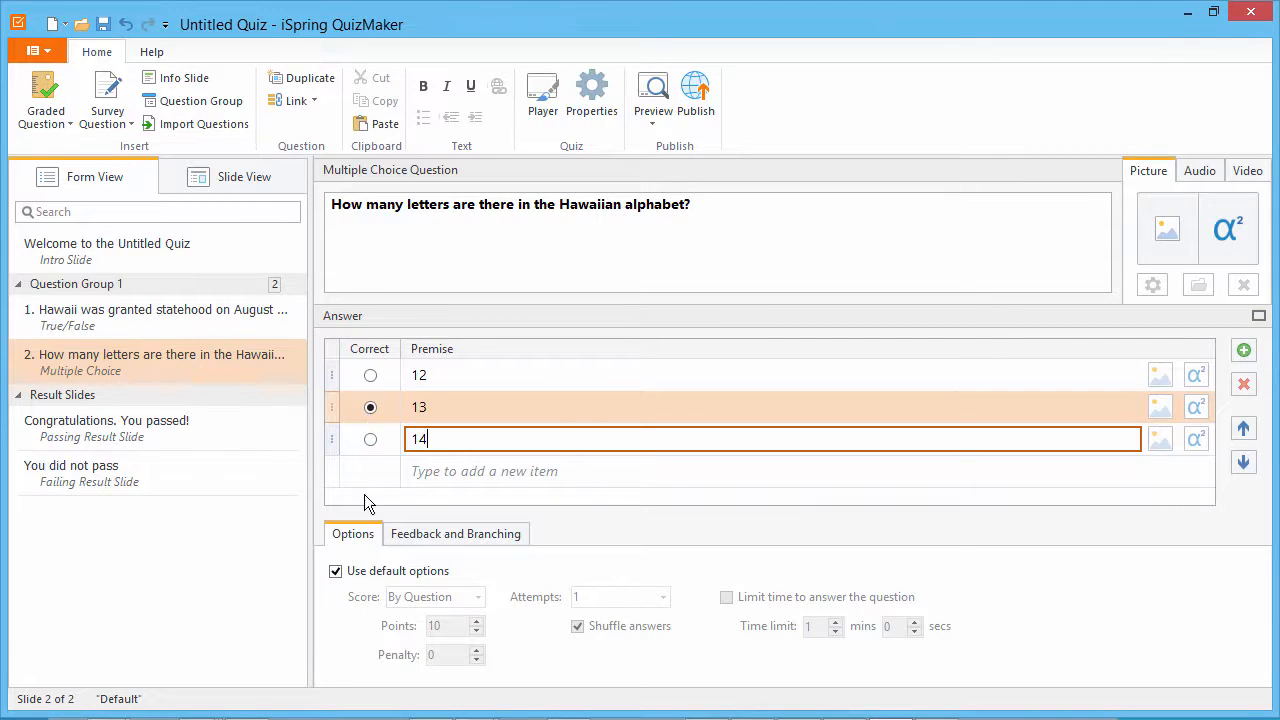
Step: Uncheck Use default options and turn off Shuffle answers for this question
{"action": "left_click", "coordinate": [336, 571]}
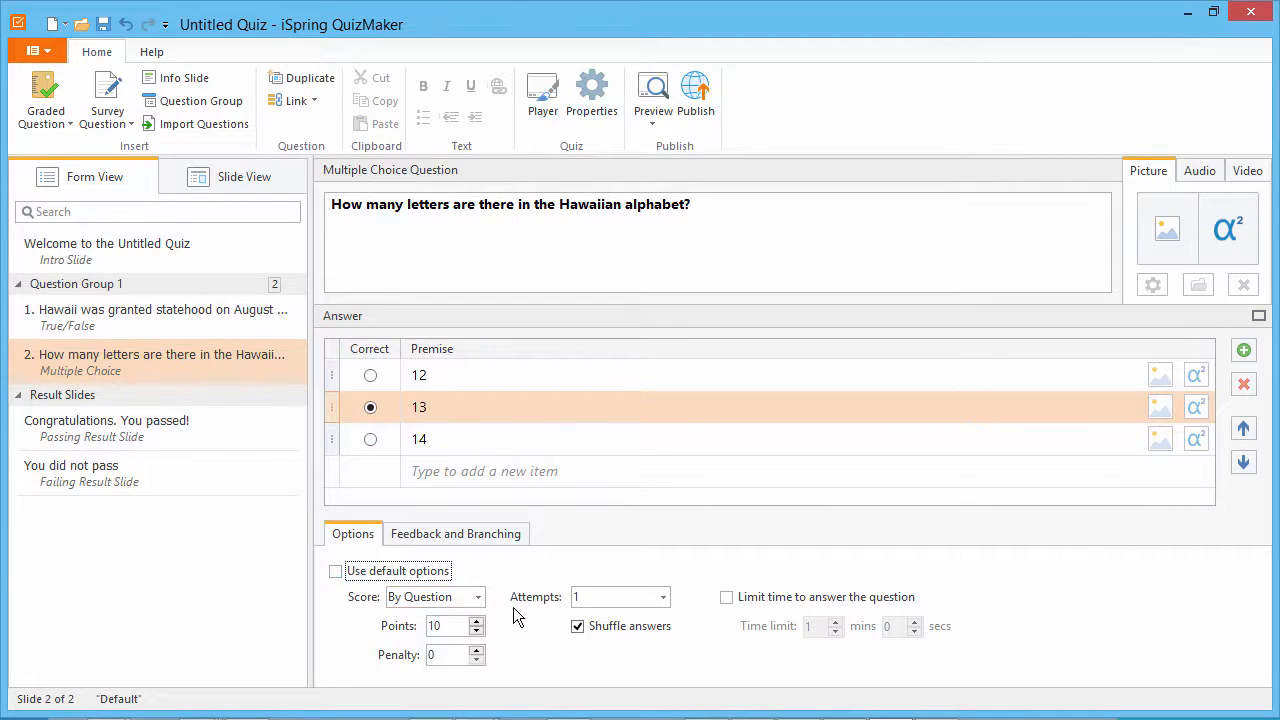
{"action": "left_click", "coordinate": [577, 625]}
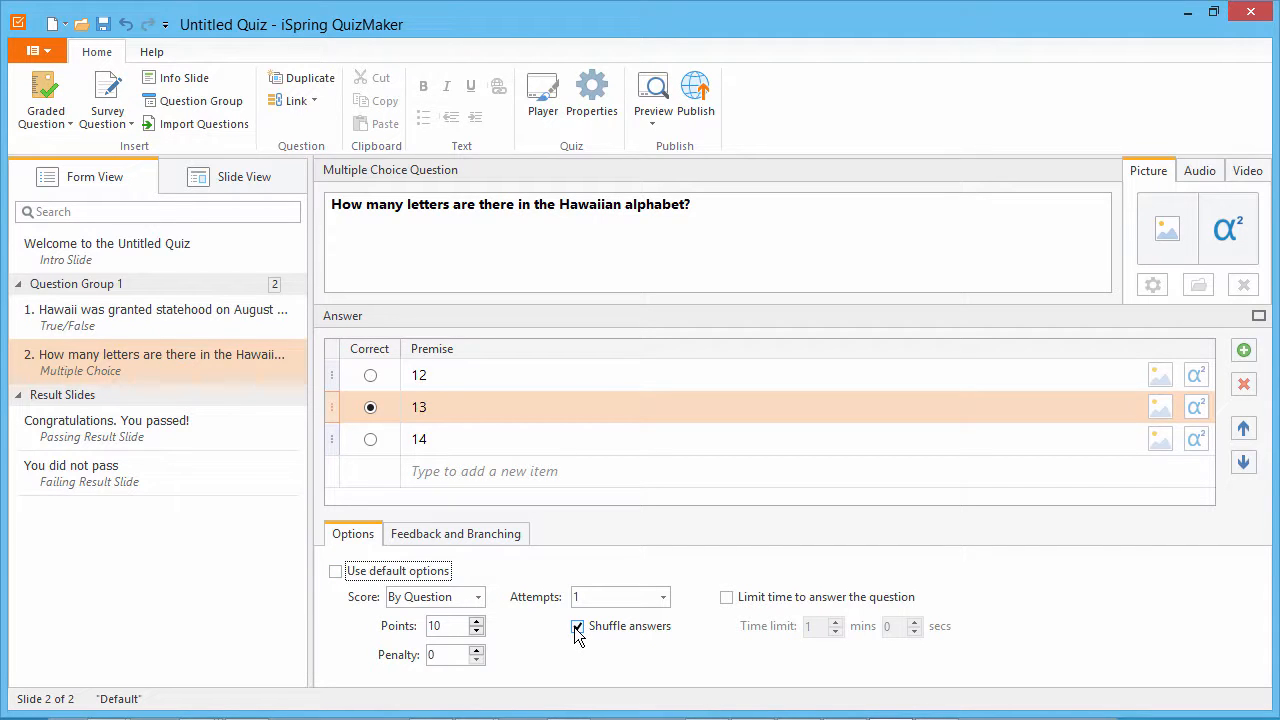
{"action": "left_click", "coordinate": [577, 626]}
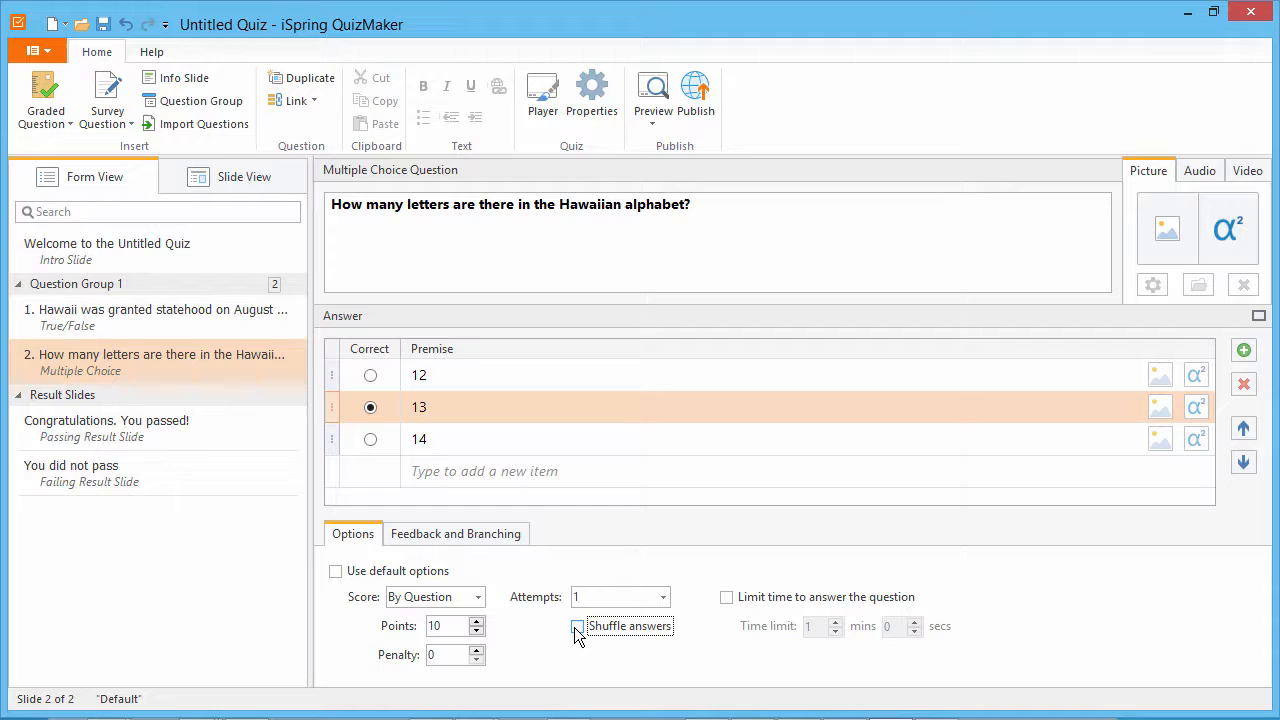
{"action": "left_click", "coordinate": [577, 625]}
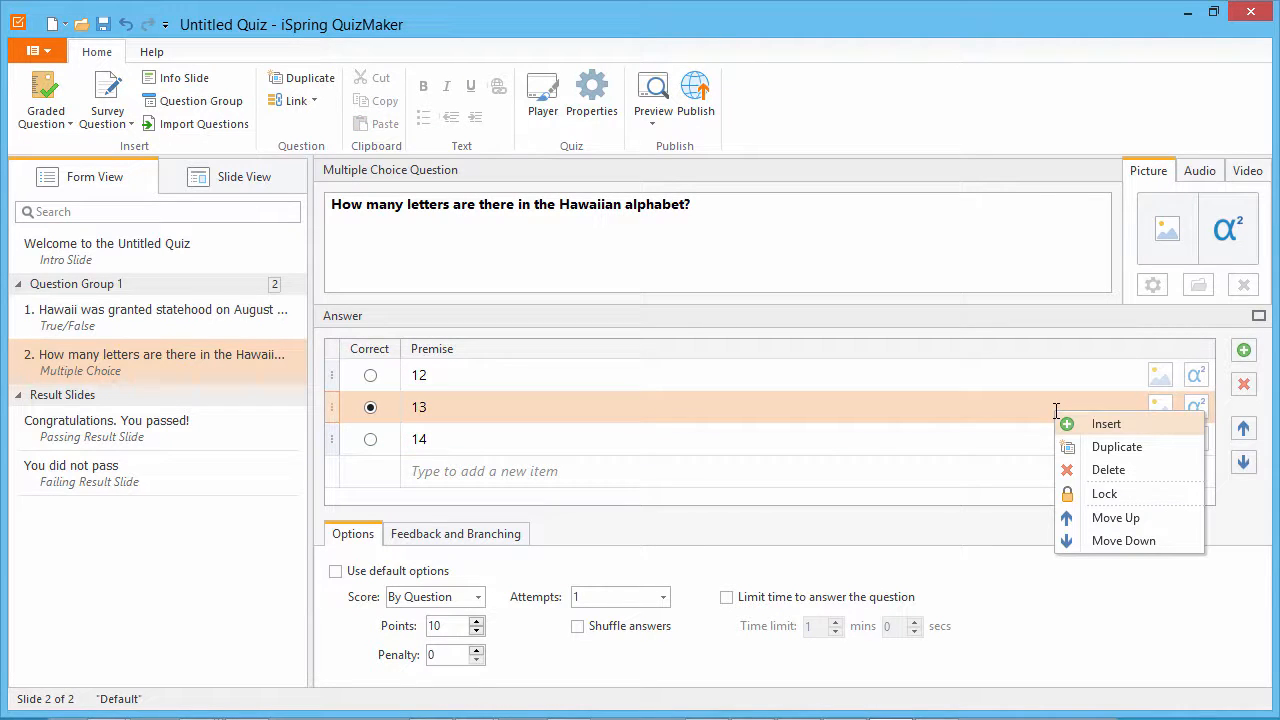
{"action": "mouse_move", "coordinate": [1135, 440]}
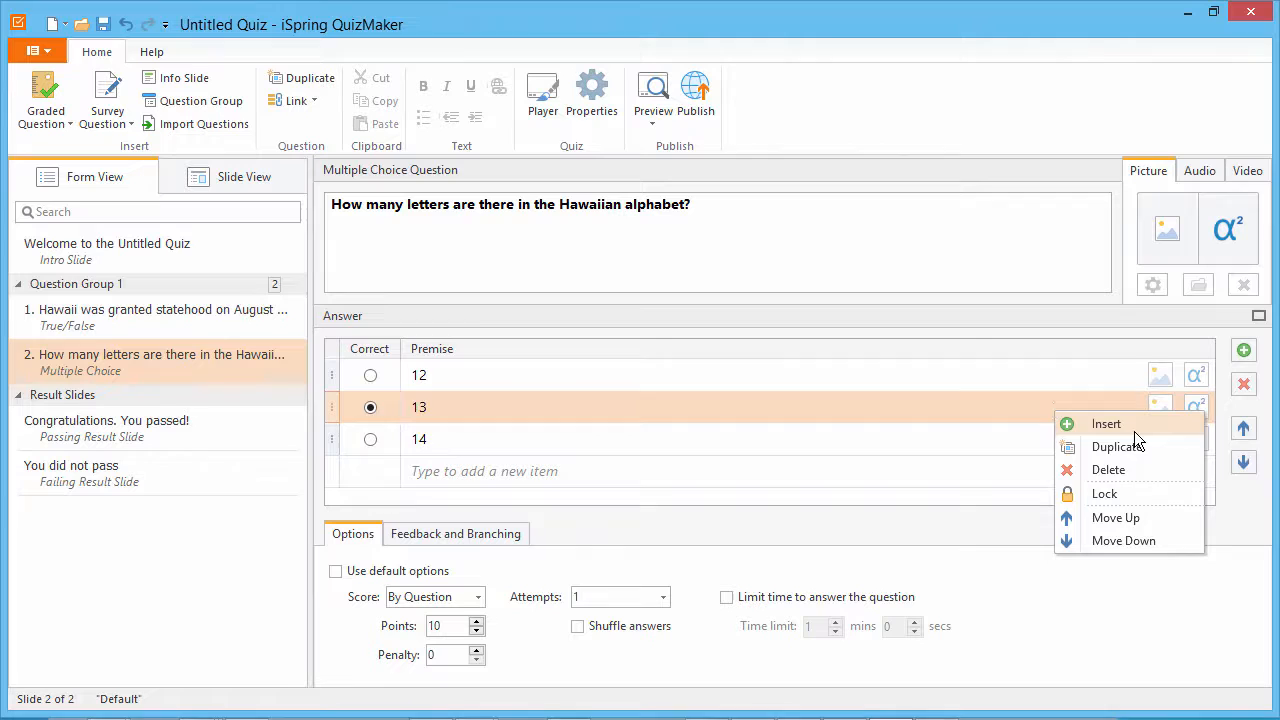
{"action": "mouse_move", "coordinate": [1117, 446]}
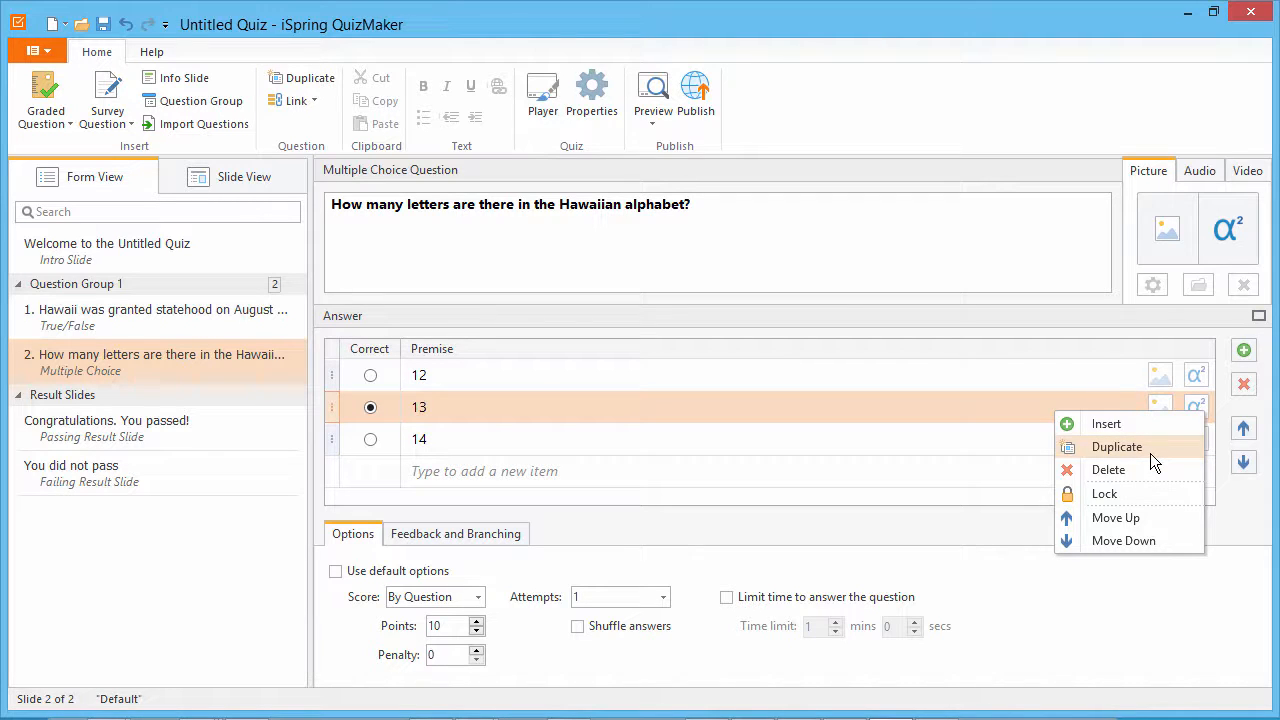
{"action": "mouse_move", "coordinate": [1135, 493]}
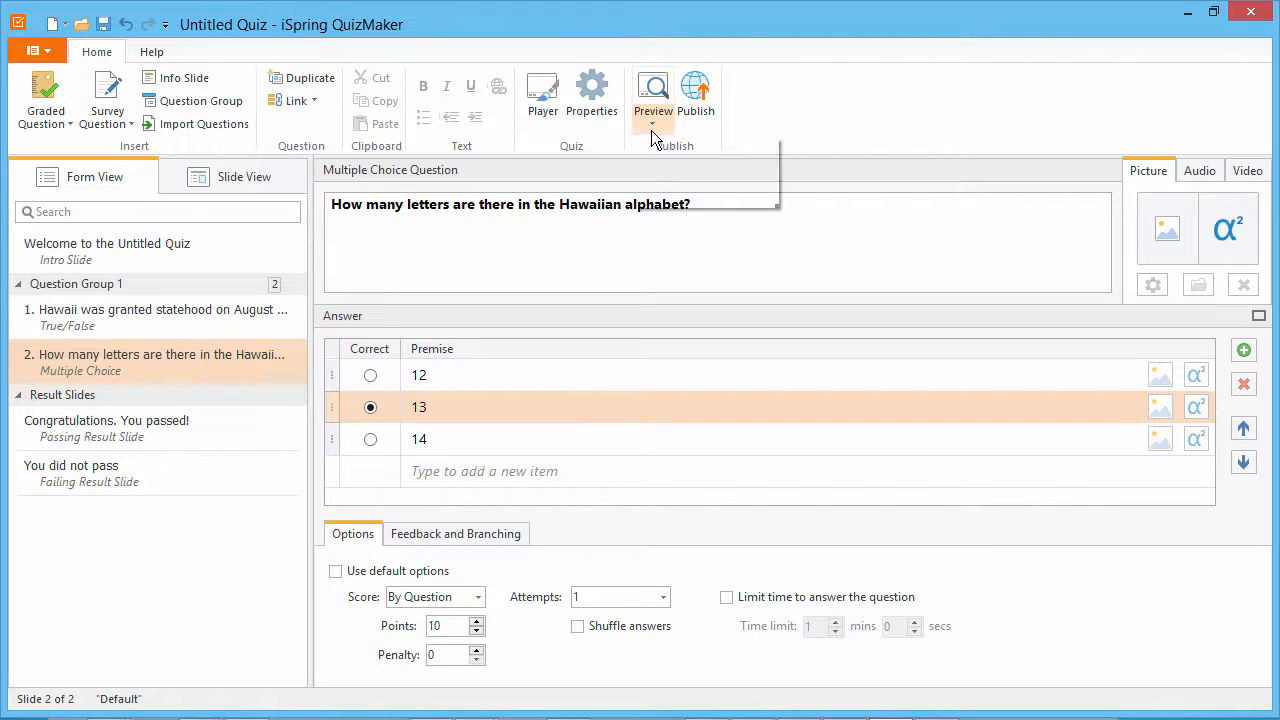
Step: Preview the Hawaiian alphabet question, answer 13, and close the preview after the Correct result
{"action": "left_click", "coordinate": [653, 95]}
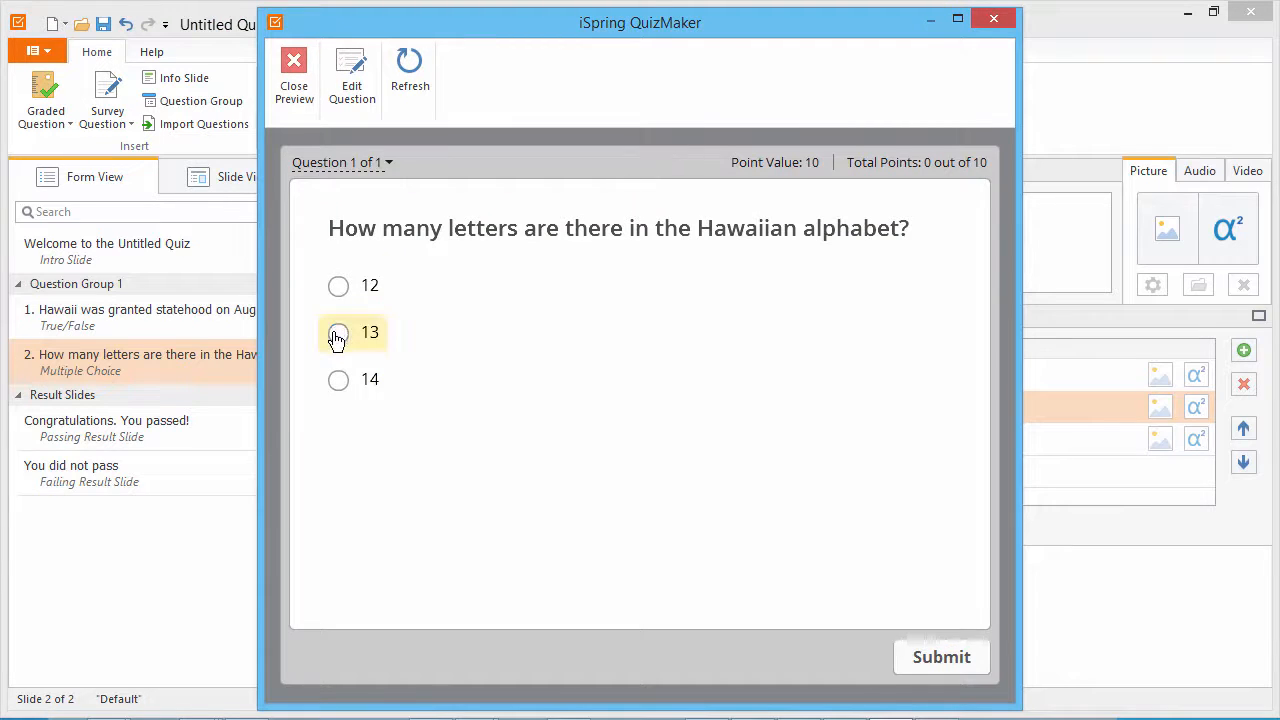
{"action": "left_click", "coordinate": [940, 657]}
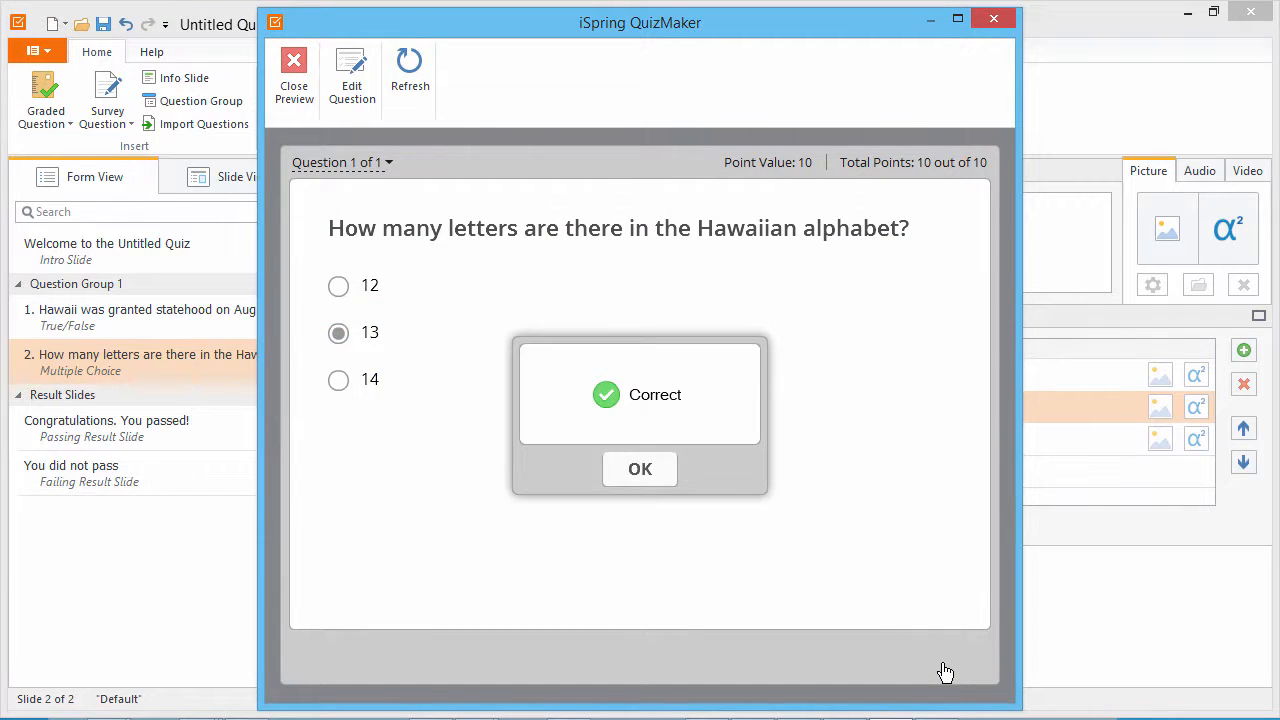
{"action": "left_click", "coordinate": [293, 75]}
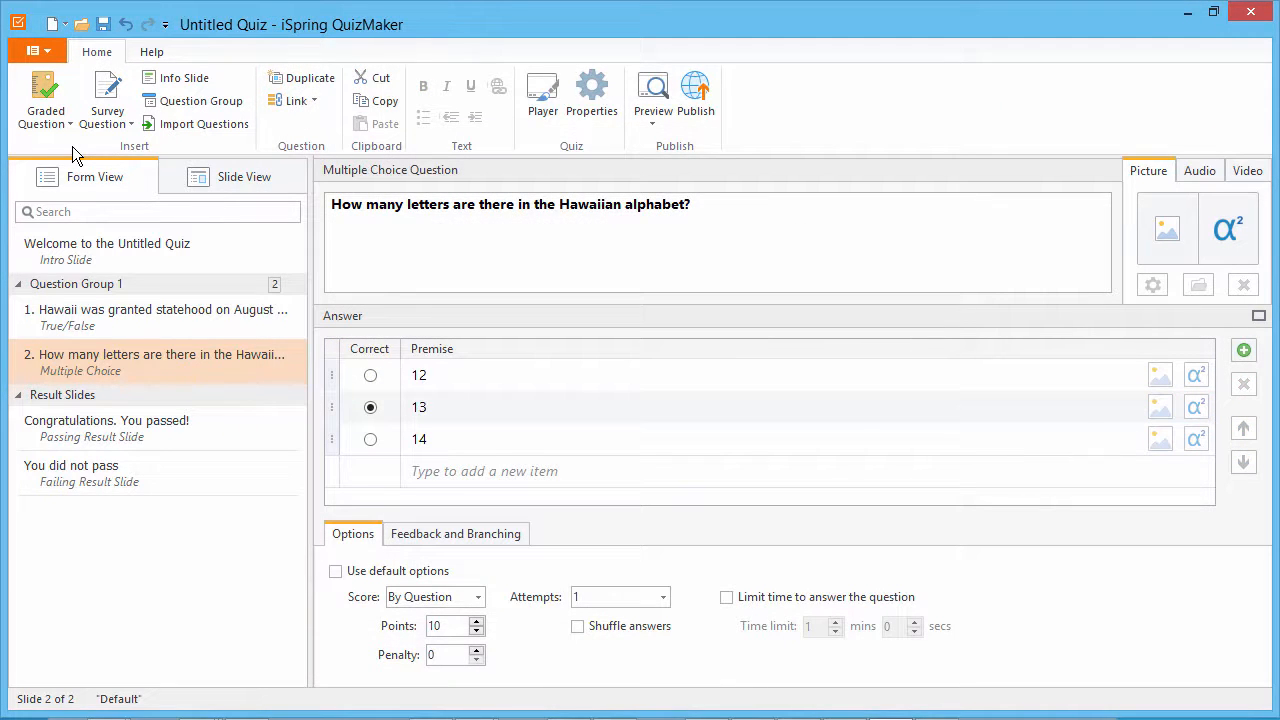
Step: Add a Multiple Response question with Maui and Oahu correct, Fiji wrong, and partial credit
{"action": "left_click", "coordinate": [45, 100]}
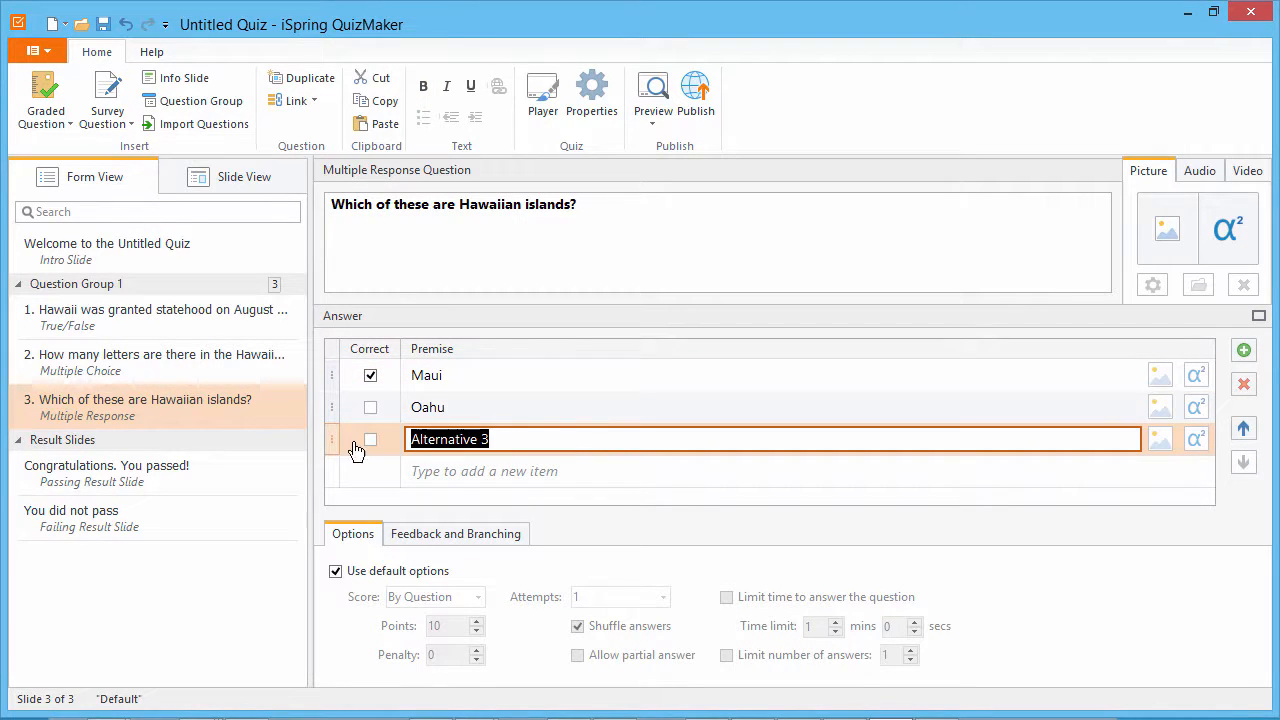
{"action": "type", "text": "Fiji"}
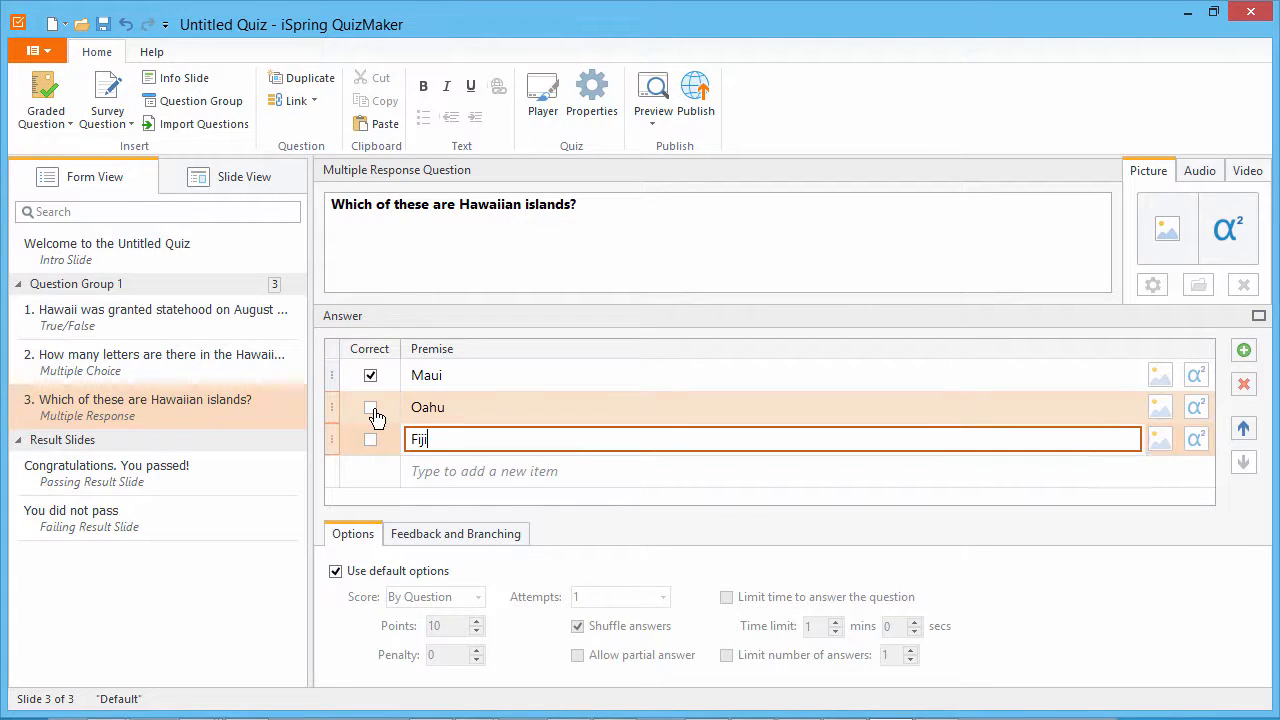
{"action": "left_click", "coordinate": [370, 407]}
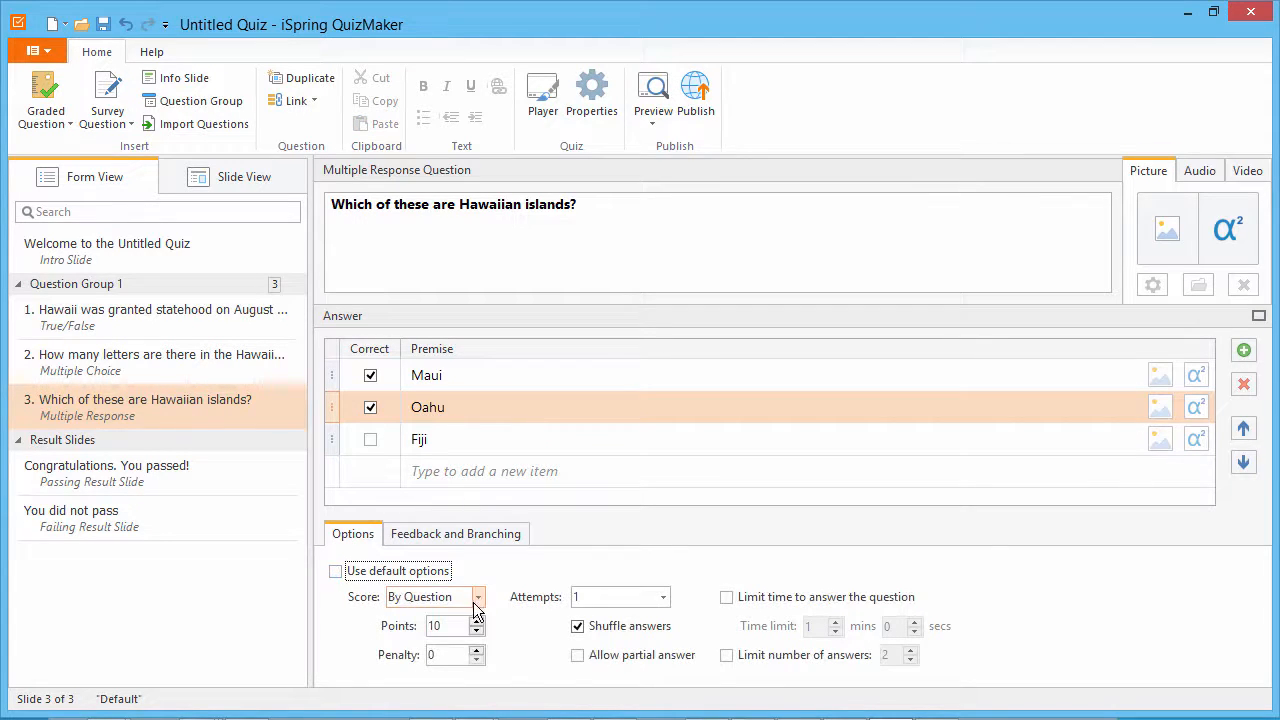
{"action": "left_click", "coordinate": [577, 655]}
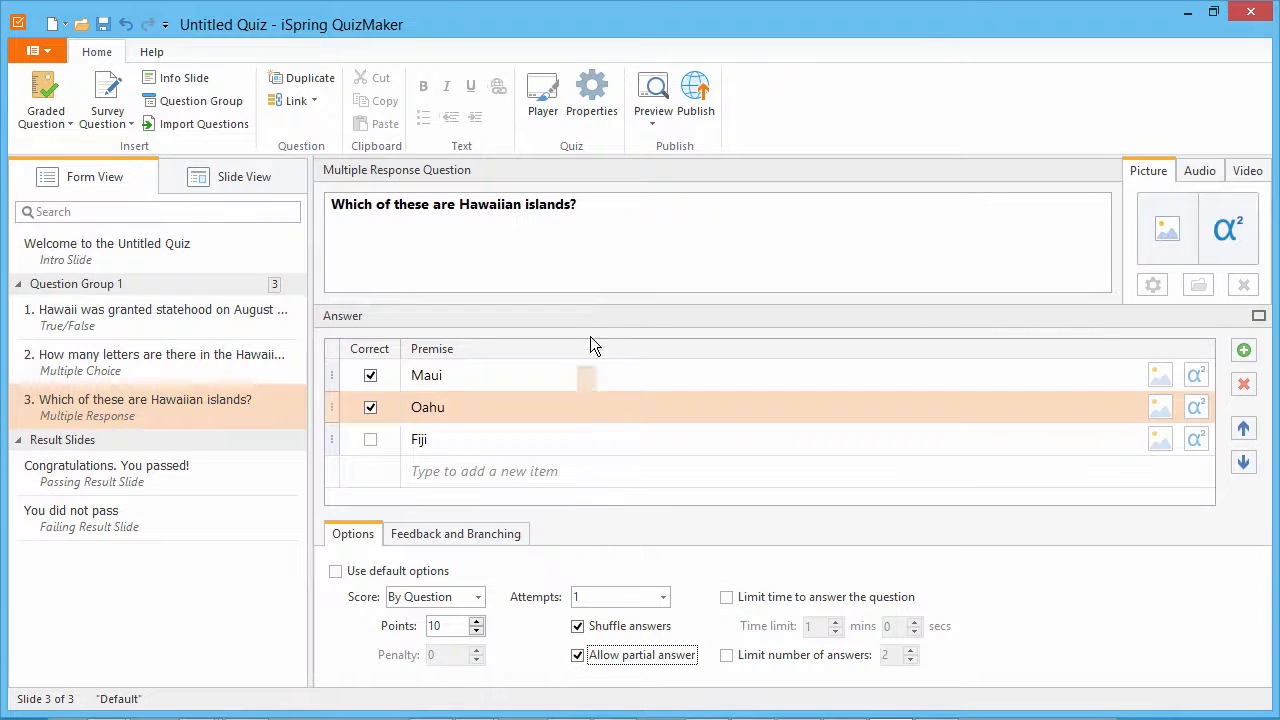
{"action": "left_click", "coordinate": [653, 95]}
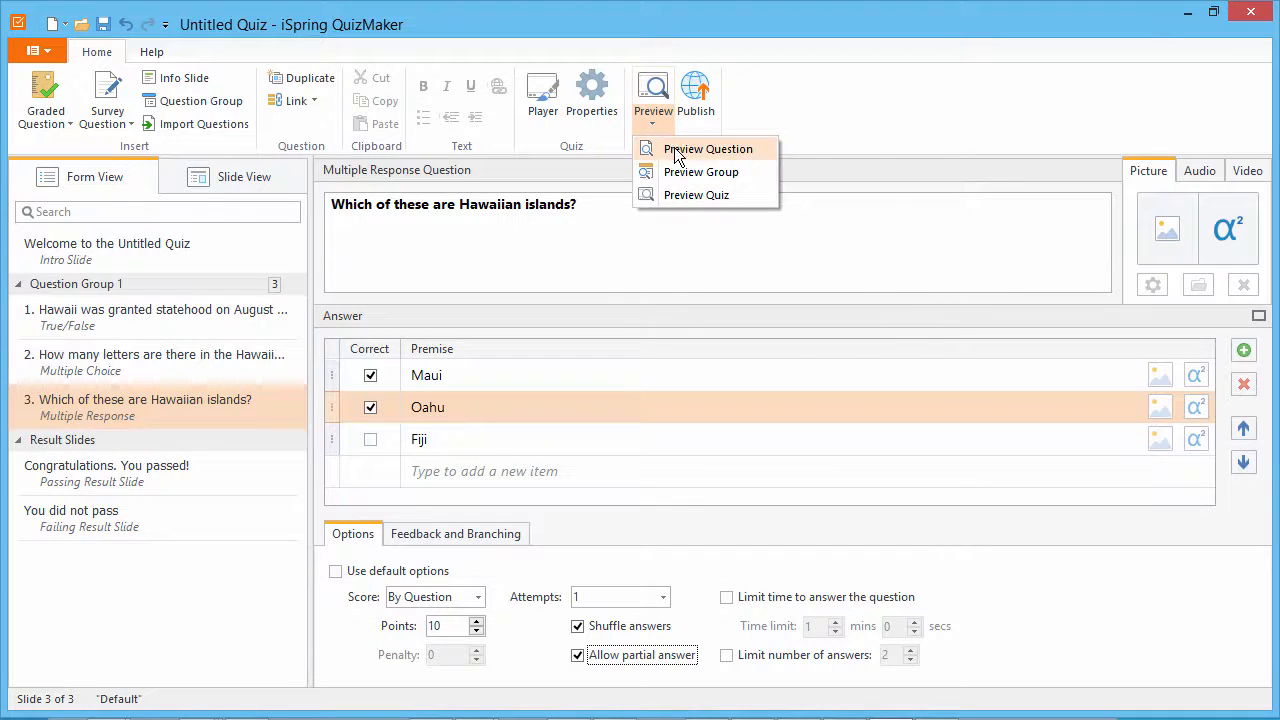
Step: Preview the islands question and submit Oahu and Fiji for a Partially correct 3.3/10
{"action": "left_click", "coordinate": [708, 148]}
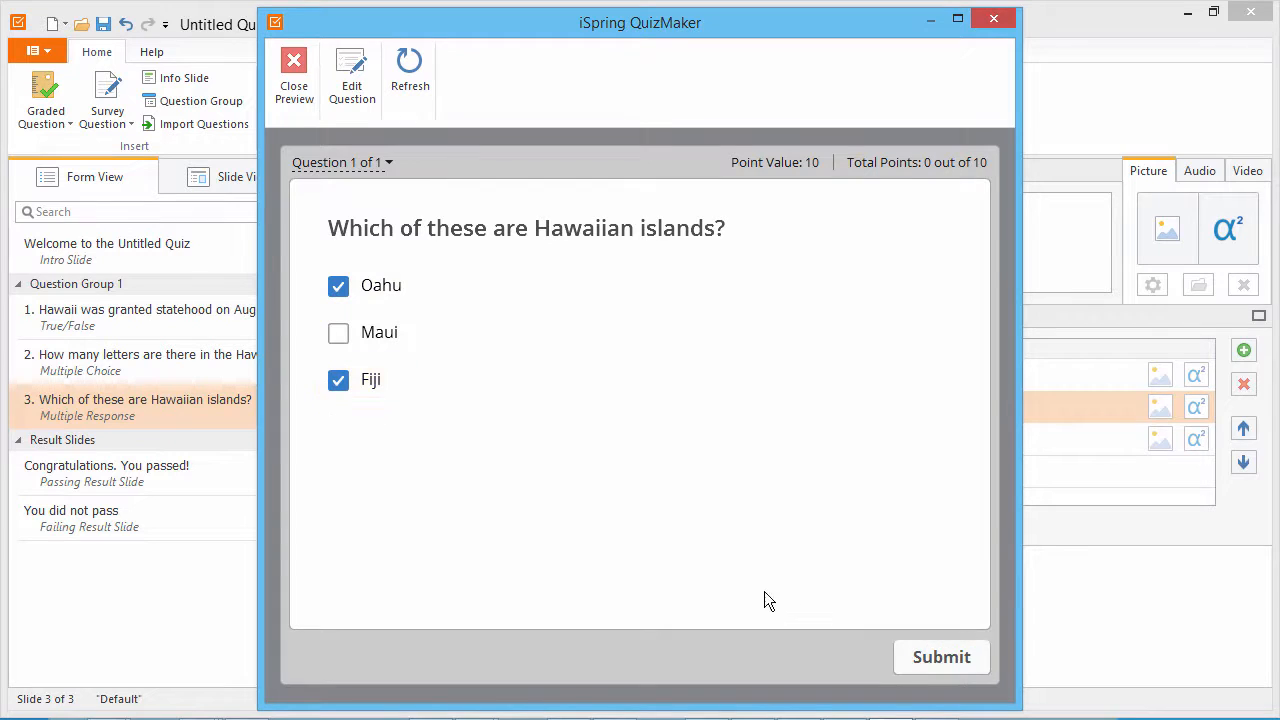
{"action": "left_click", "coordinate": [940, 656]}
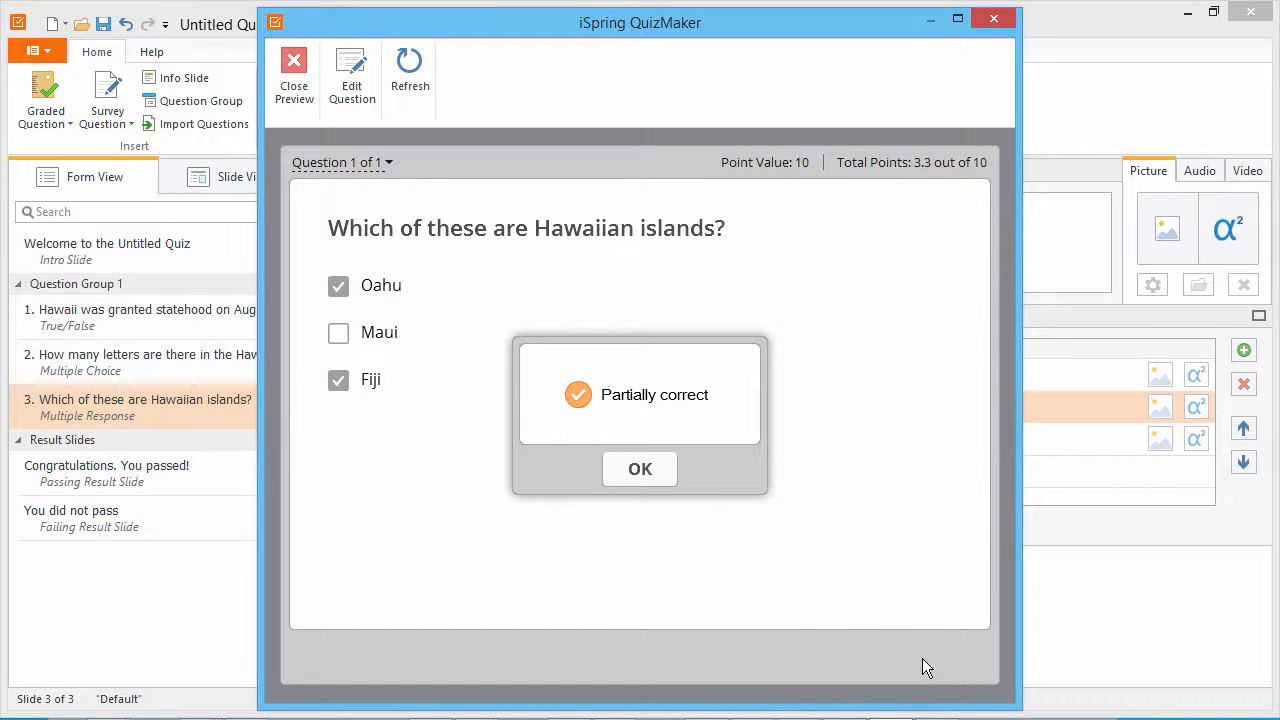